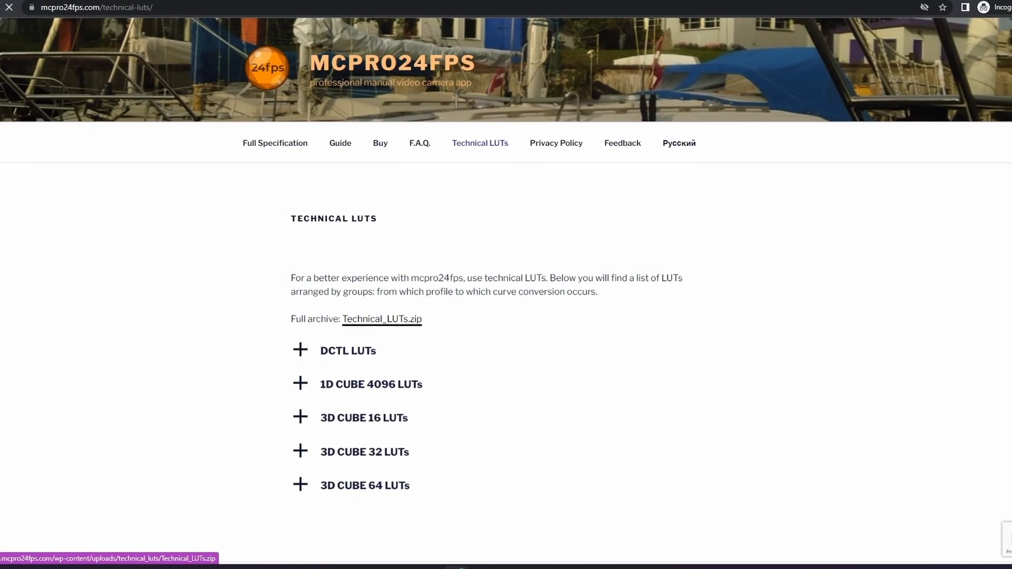
Download the Technical_LUTs.zip full archive from the Technical LUTs page.
click(382, 319)
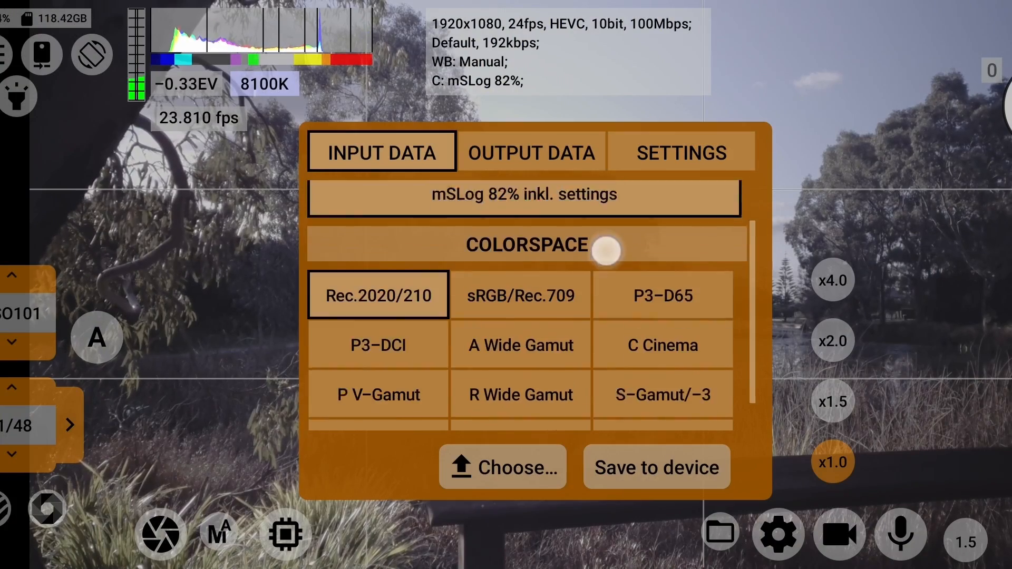
Set the generator output to Rec.709 at CUBE x64 for mSLog 82% input and save it to the device.
scroll(down, 3)
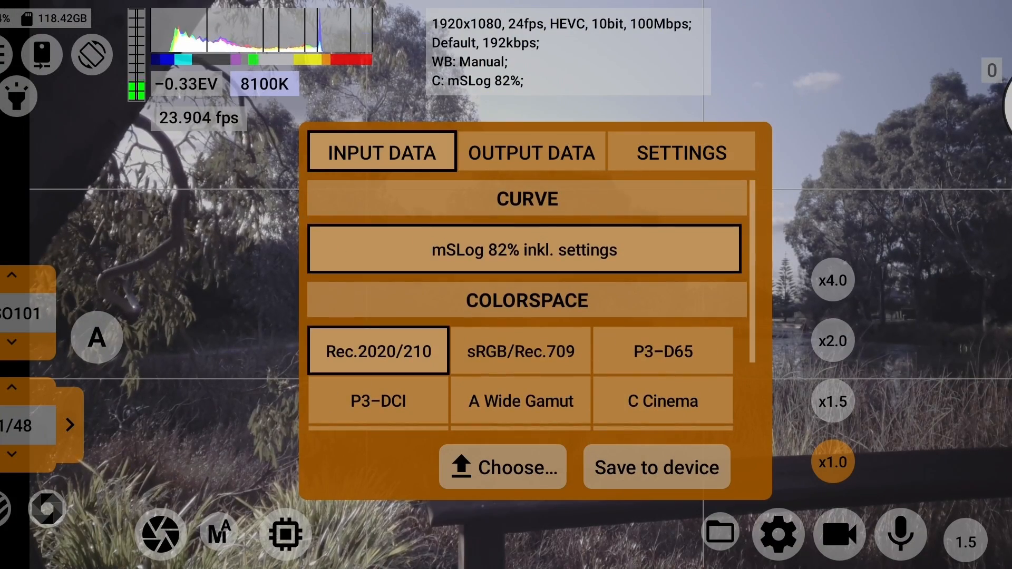
click(532, 151)
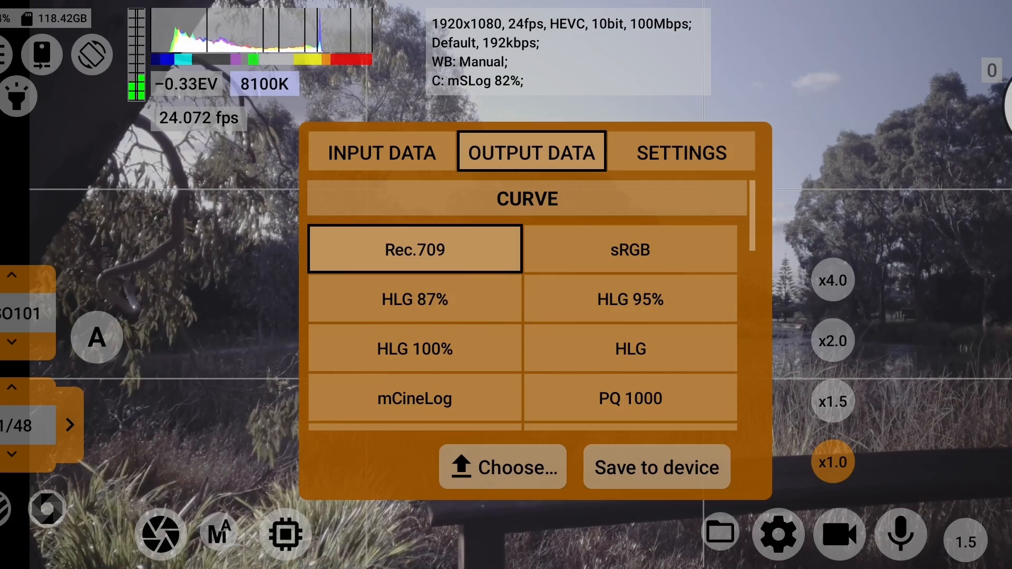
click(681, 151)
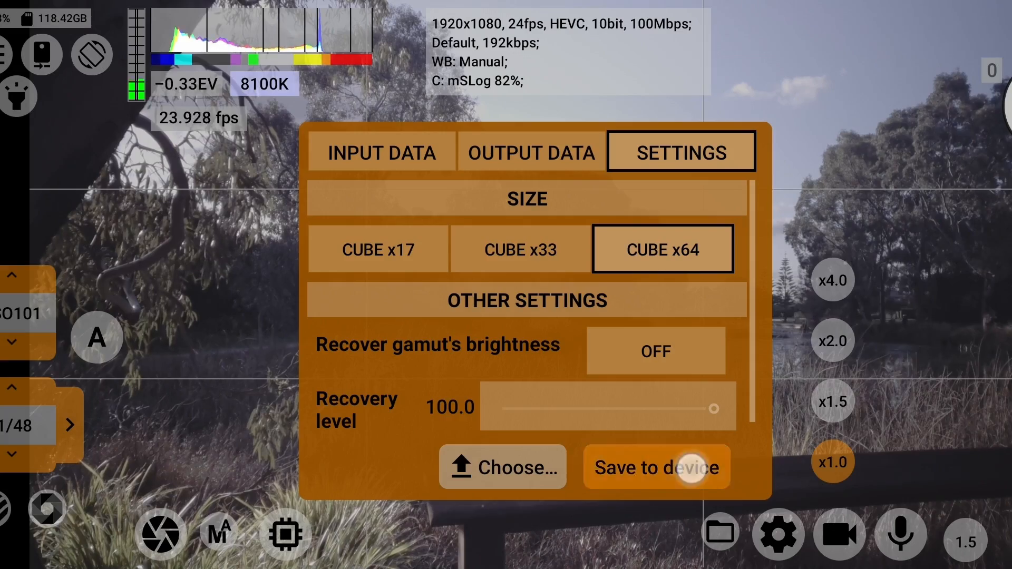
click(655, 468)
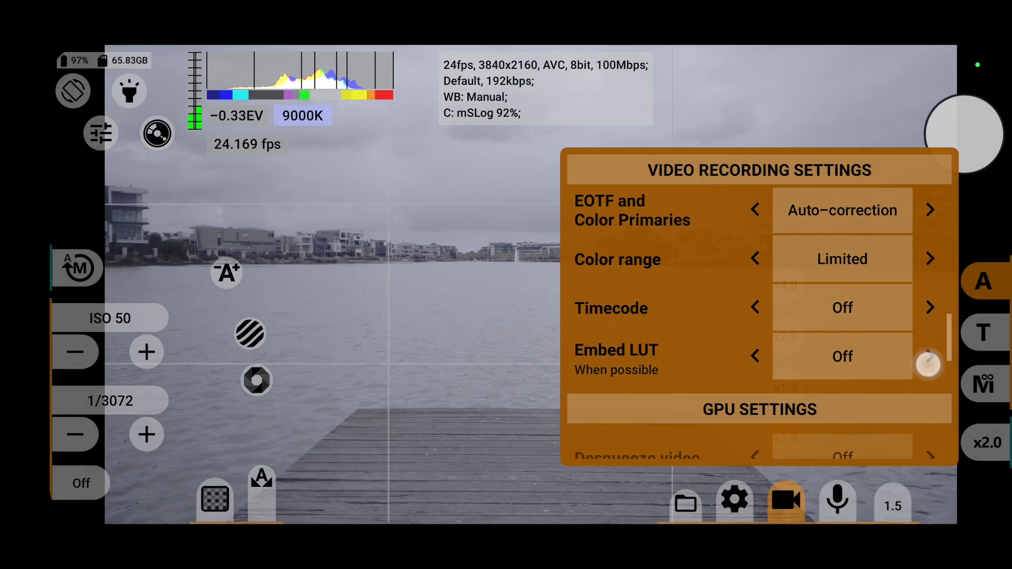
Switch Embed LUT on in Video Recording Settings.
click(930, 356)
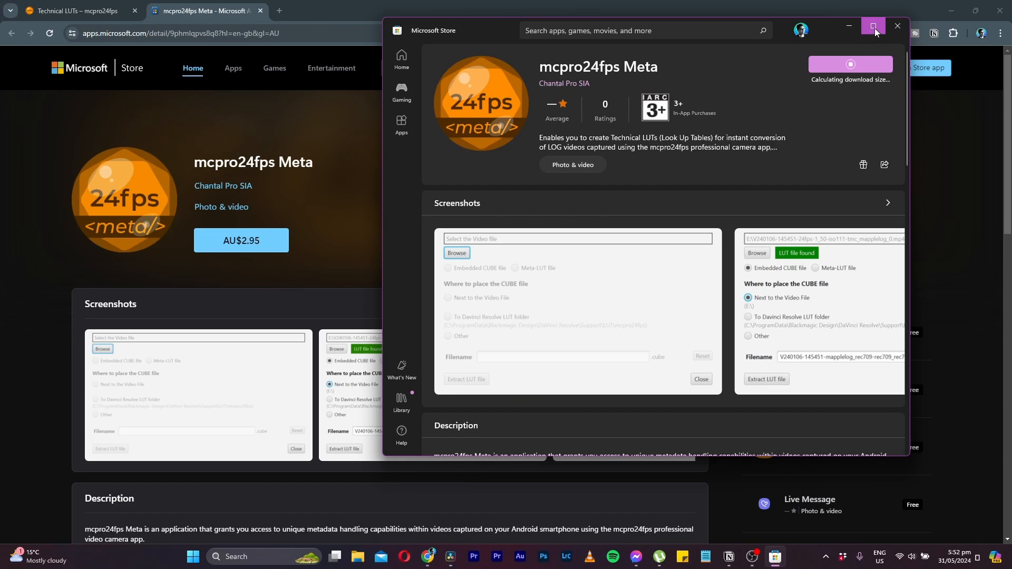
Extract the Meta-LUT as a CUBE file into the DaVinci Resolve LUT folder and check its size settings.
click(875, 31)
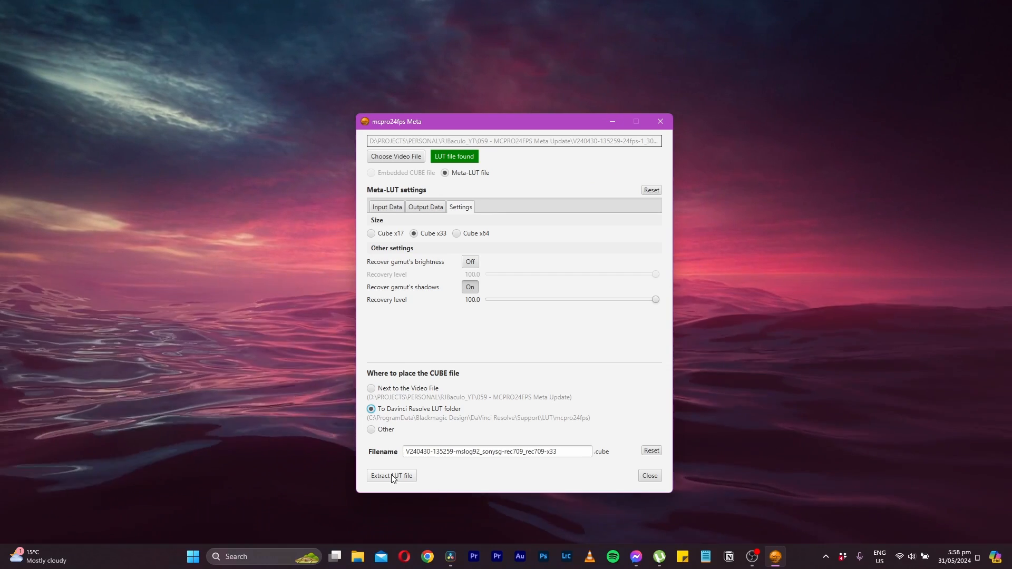
click(391, 476)
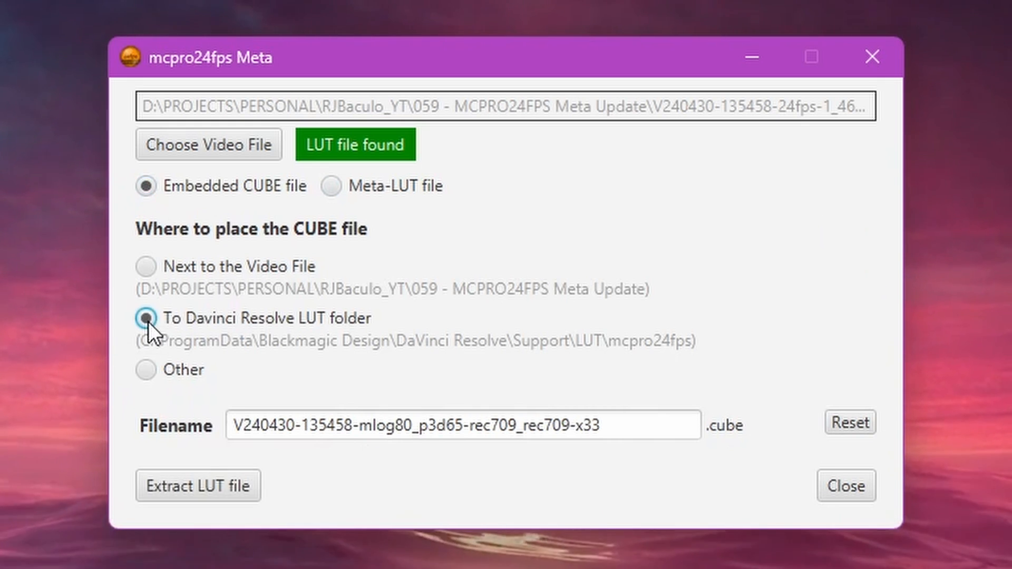
mouse_move(666, 511)
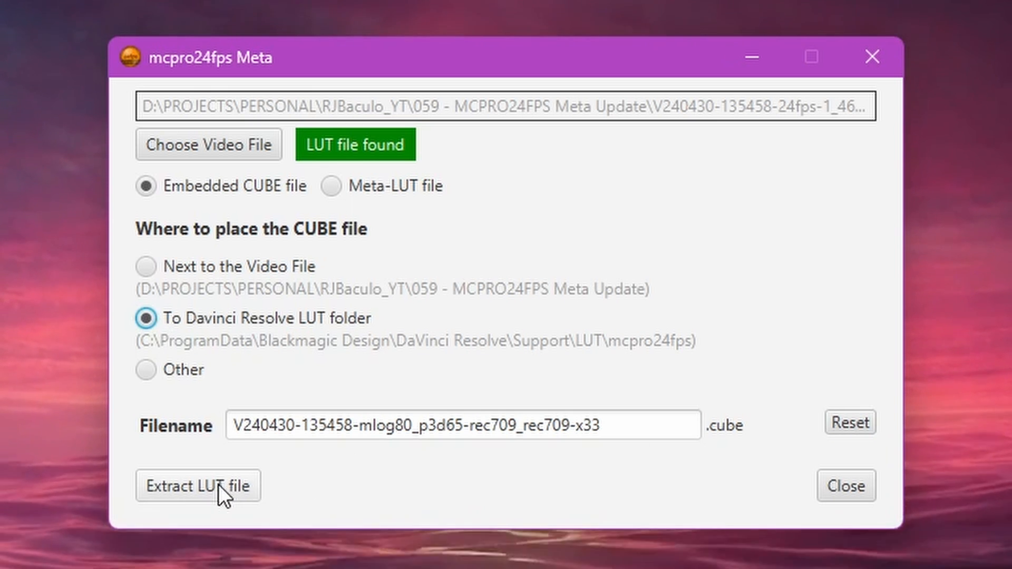
click(198, 485)
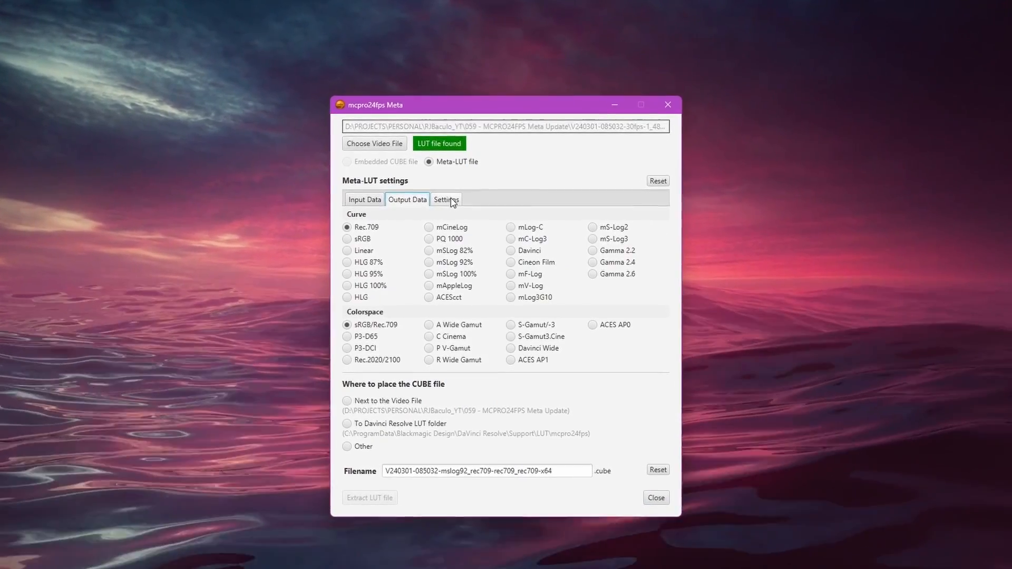
click(445, 200)
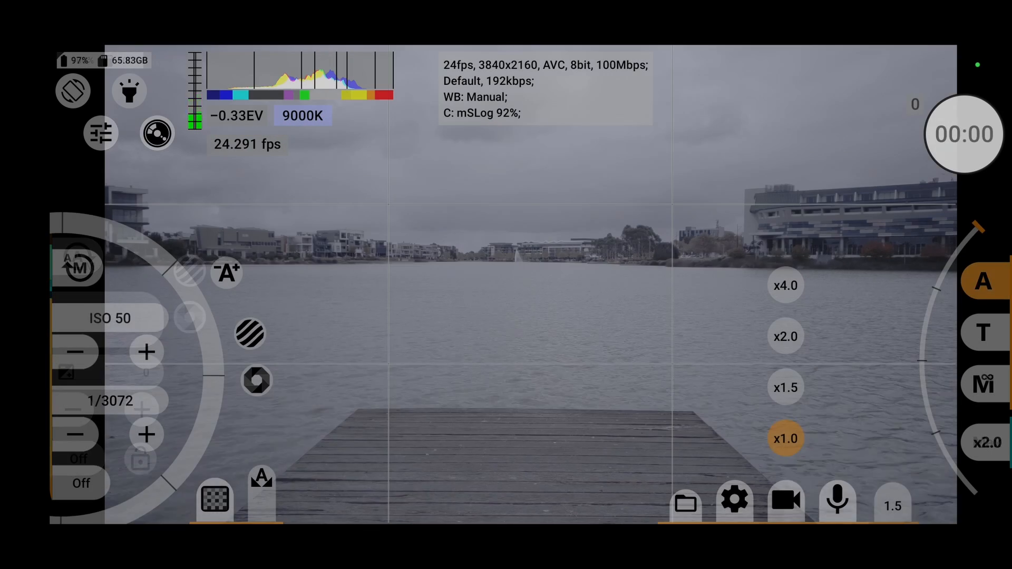
Switch Embed LUT on in the video recording settings.
click(785, 500)
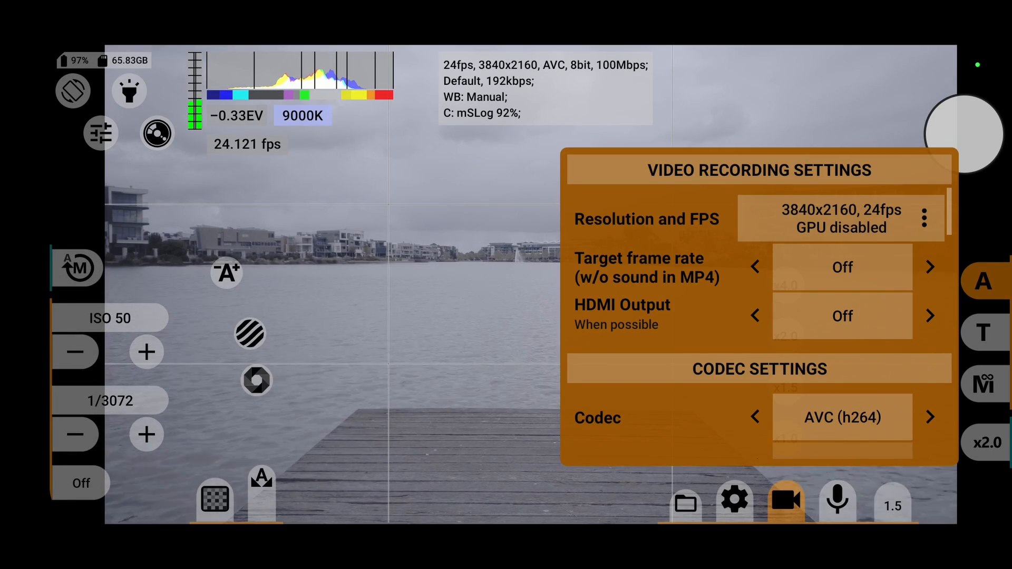
scroll(down, 3)
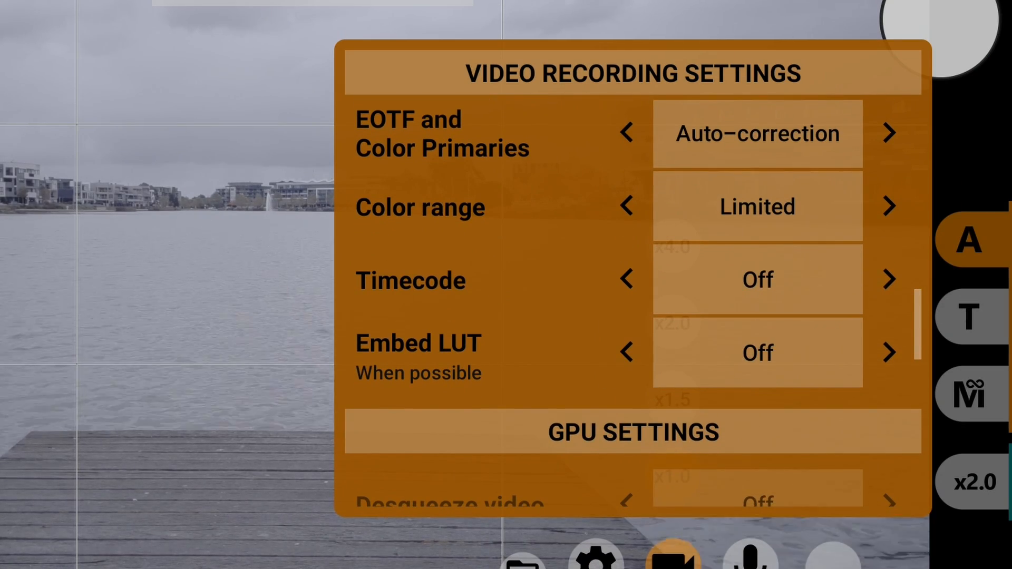
click(888, 352)
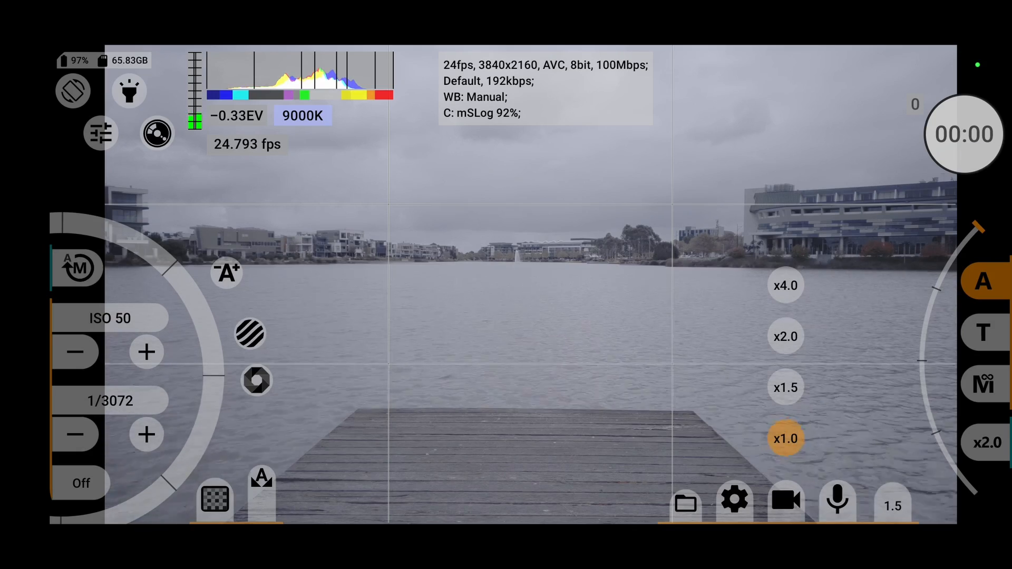
Record a short mLog clip of the lake and pier.
click(963, 134)
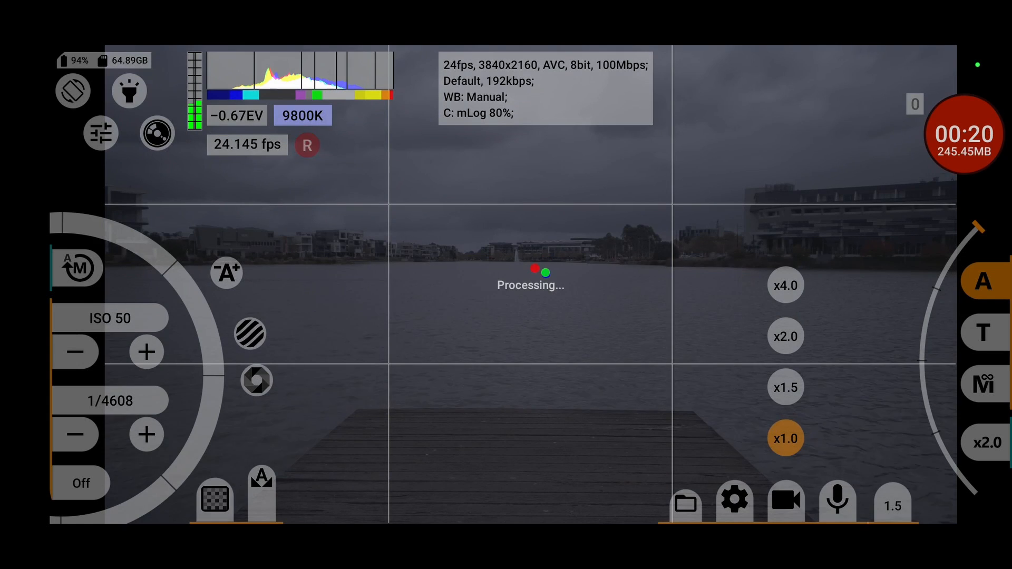
click(963, 134)
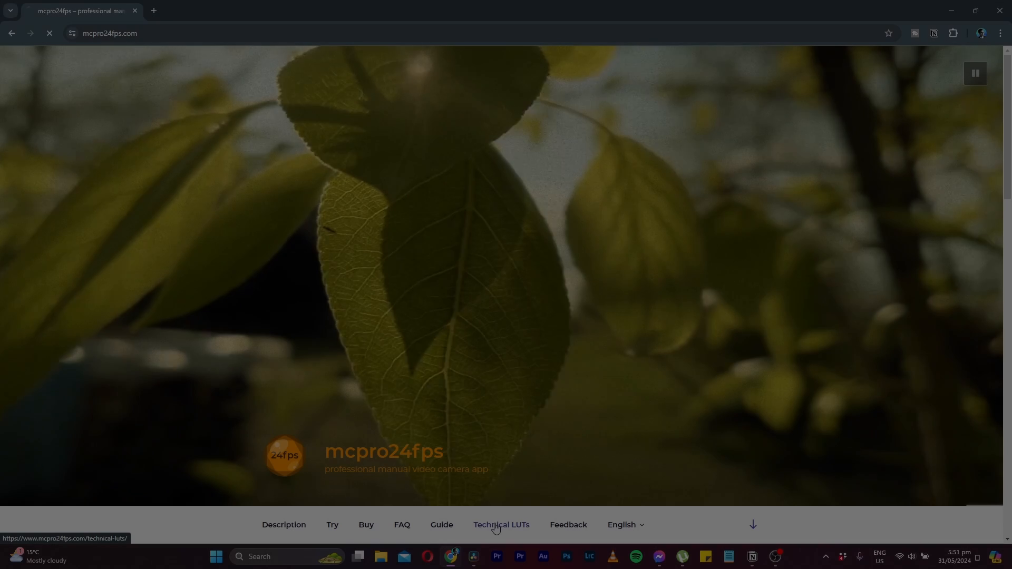
Go to the Technical LUTs page and follow its Get it from Microsoft badge.
click(501, 526)
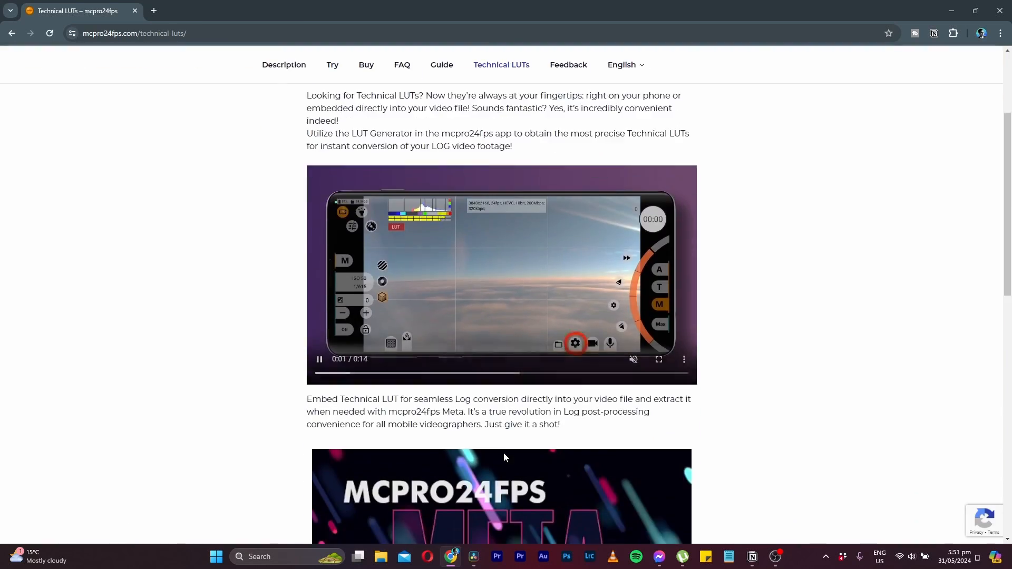
scroll(down, 3)
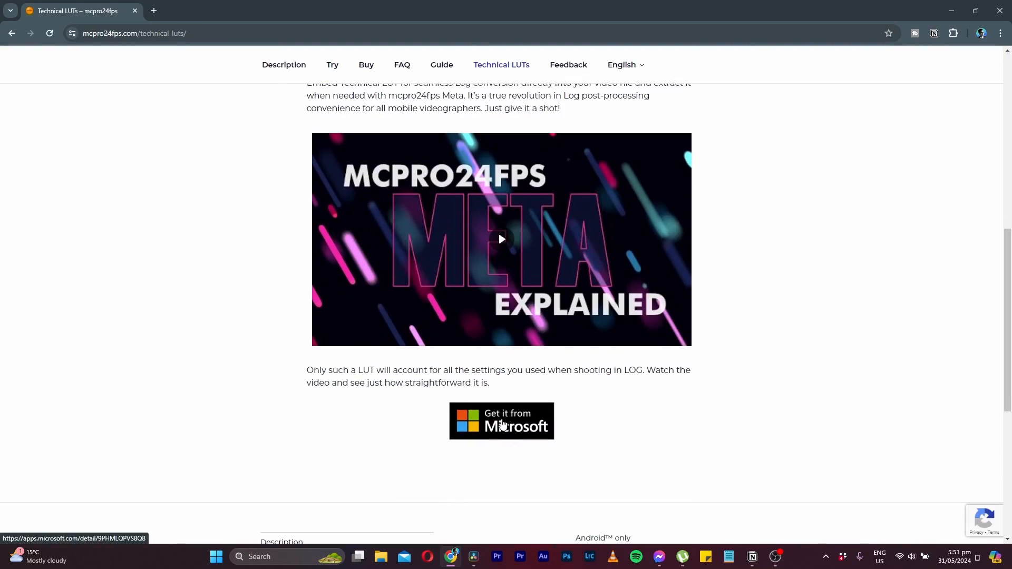
click(501, 422)
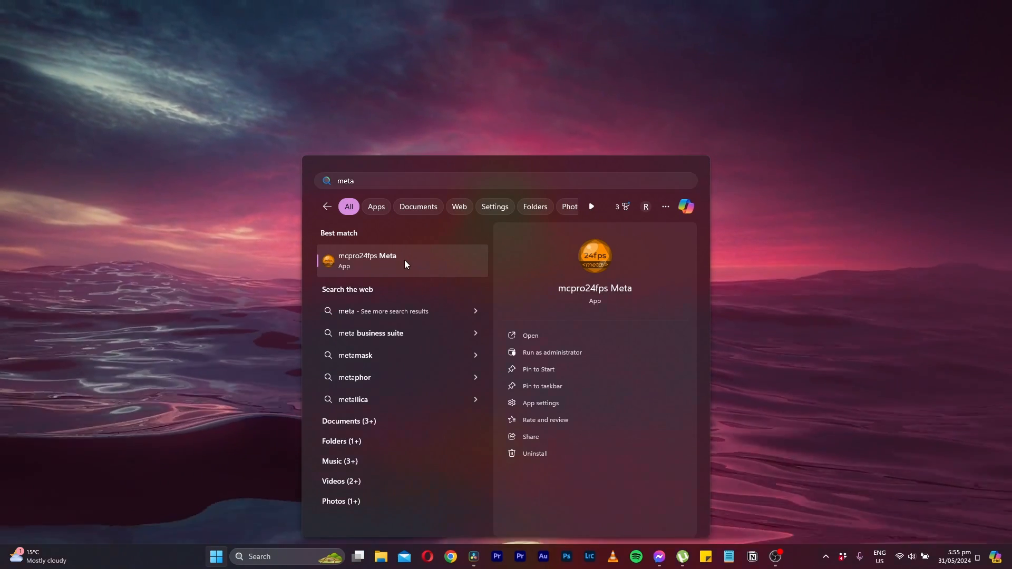
Launch mcpro24fps Meta and load the mslog92 clip to read its embedded Meta-LUT.
click(530, 335)
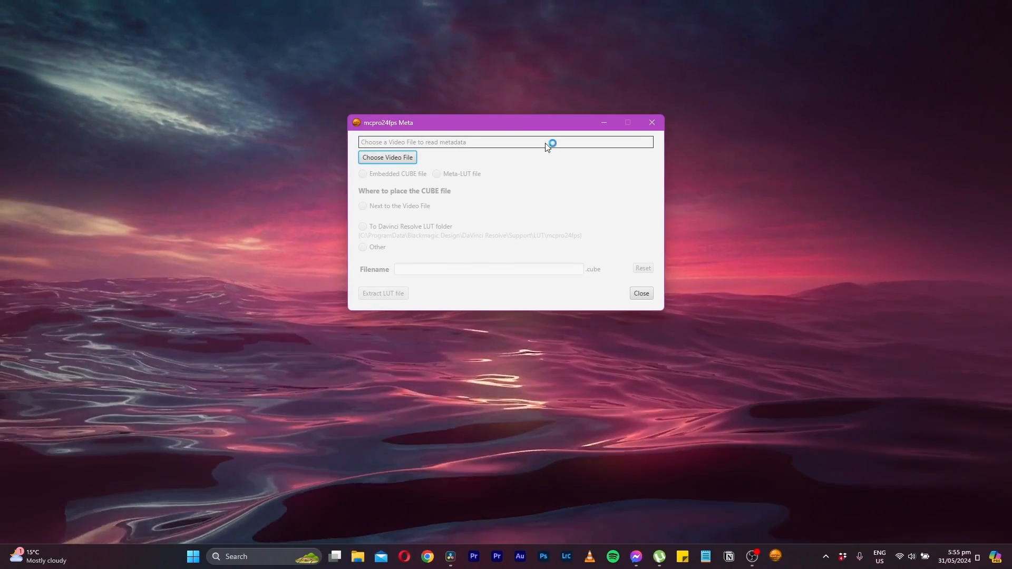
click(387, 157)
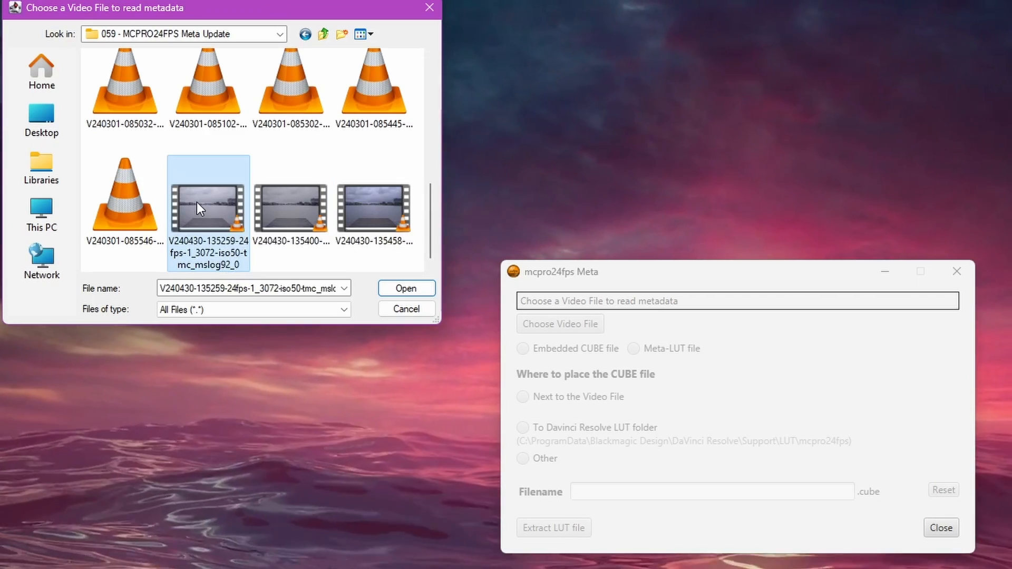
mouse_move(421, 295)
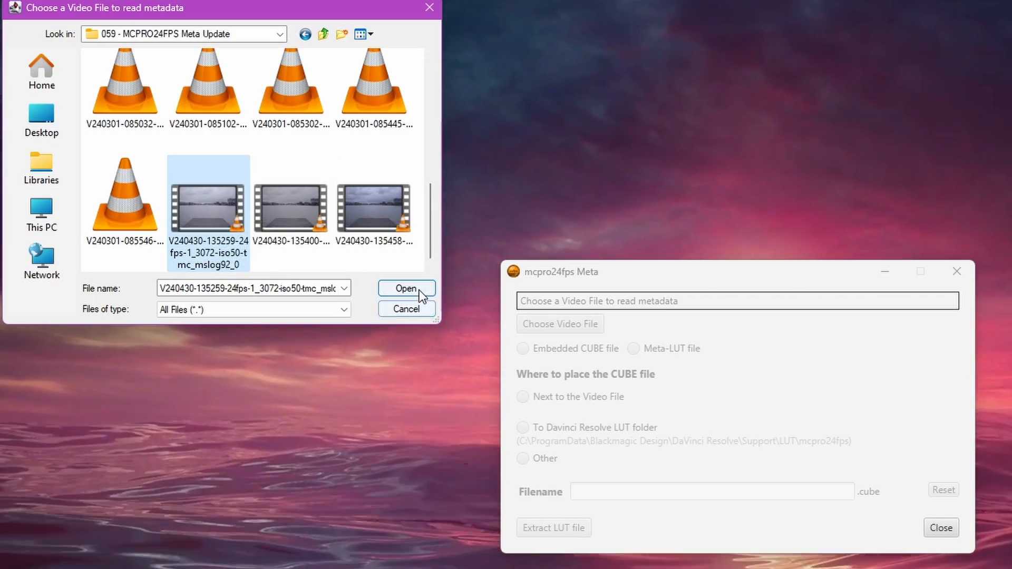
click(406, 289)
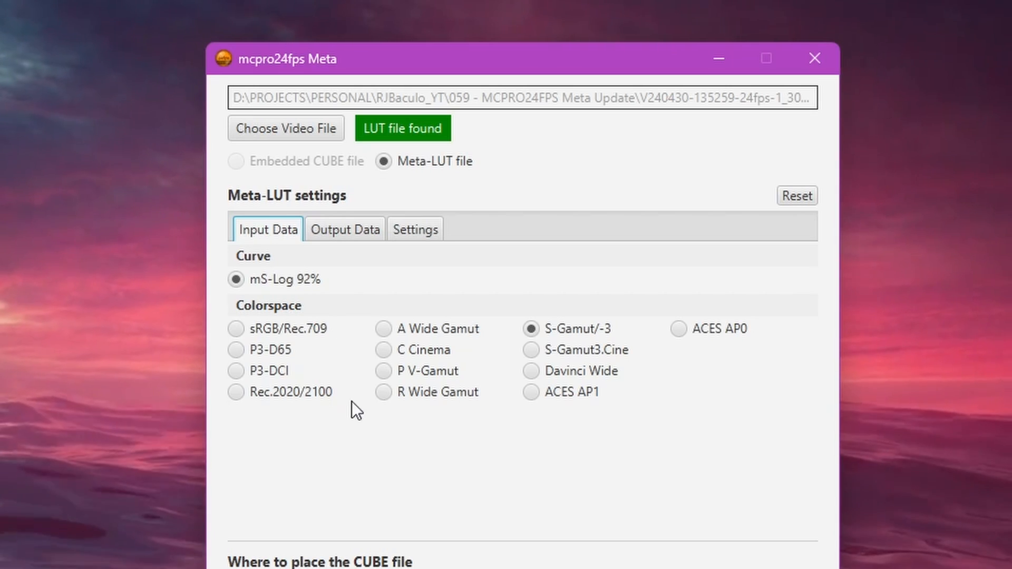
mouse_move(442, 292)
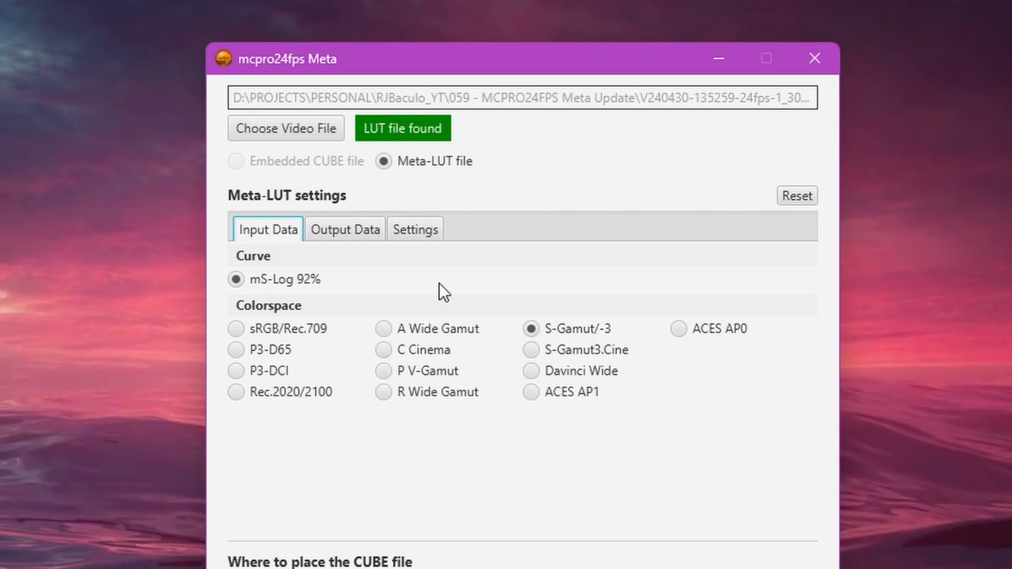
mouse_move(339, 239)
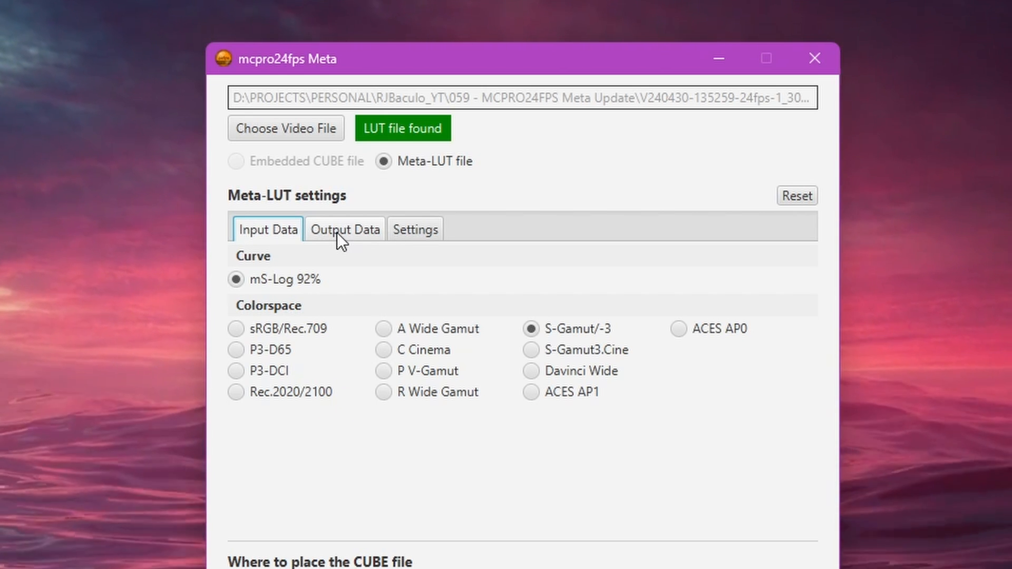
Check the Rec.709 output curve, then view the LUT size and gamut recovery options.
click(346, 229)
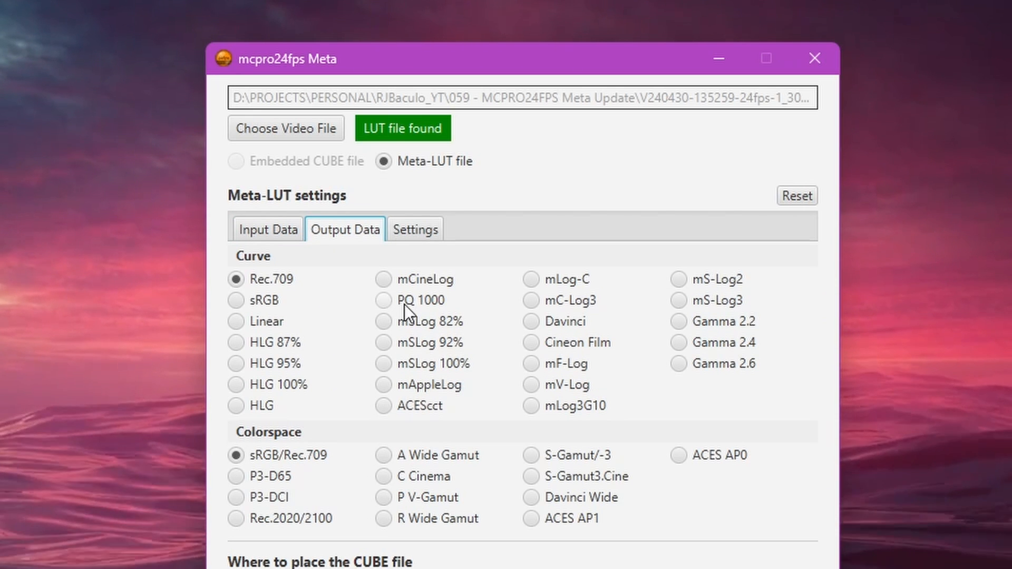
mouse_move(350, 314)
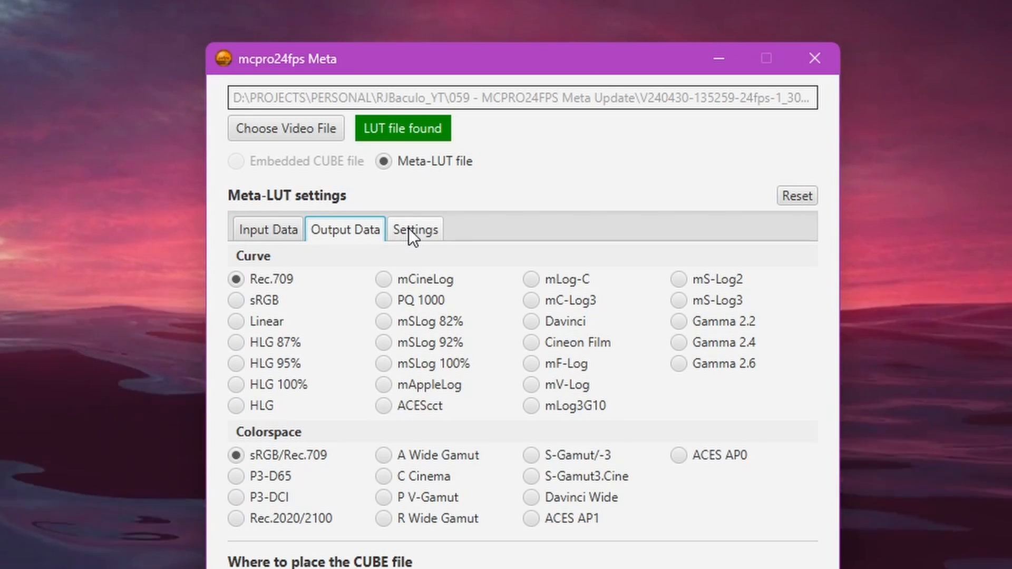
click(415, 228)
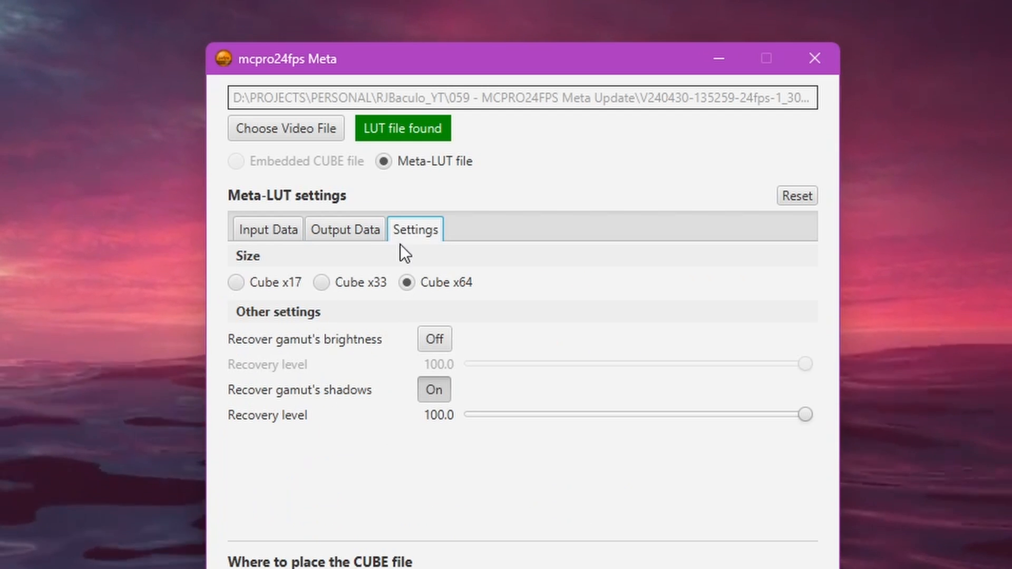
mouse_move(398, 260)
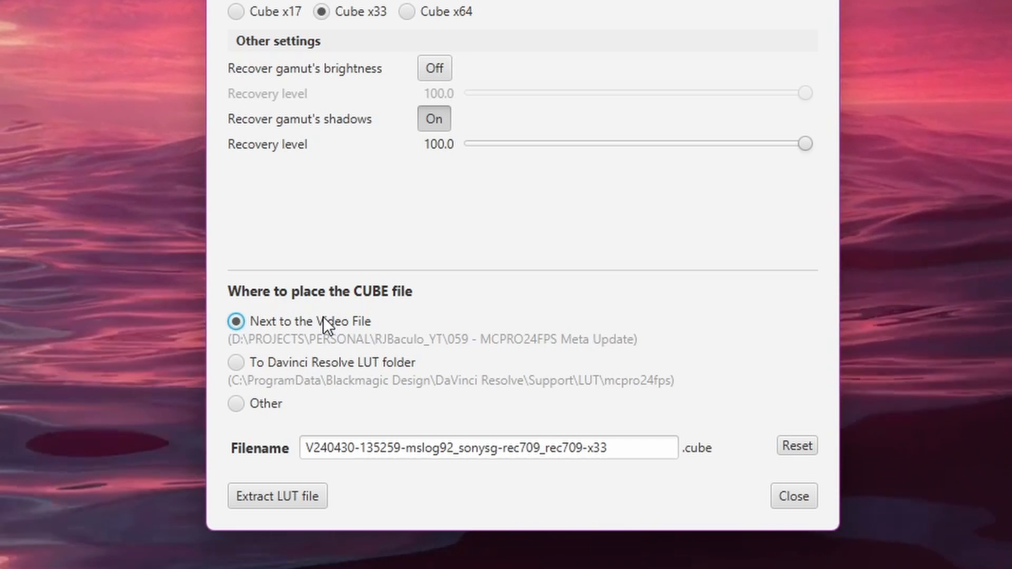
mouse_move(320, 368)
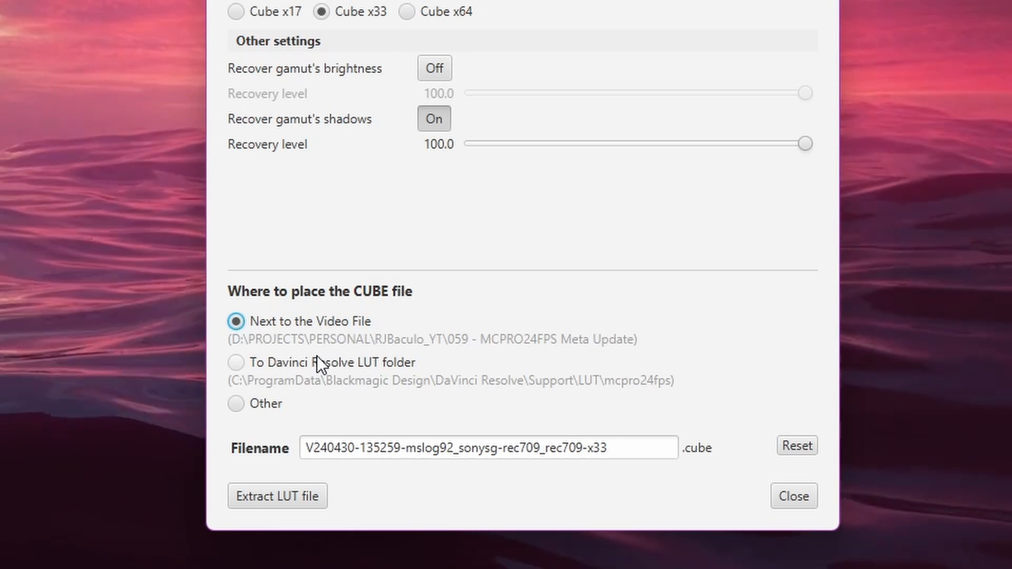
Choose the DaVinci Resolve LUT folder as destination and extract the CUBE x33 LUT file.
click(235, 362)
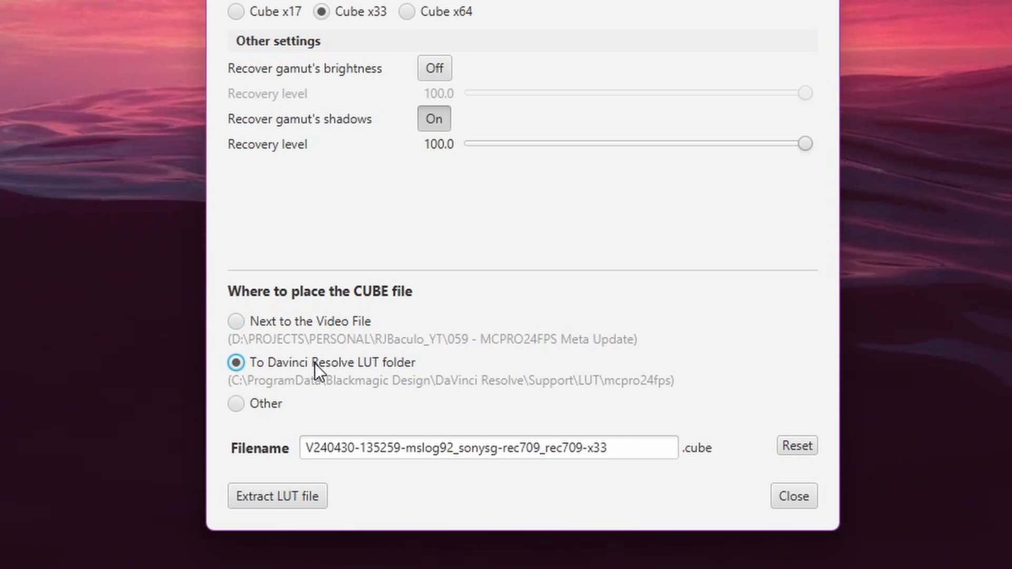
click(236, 404)
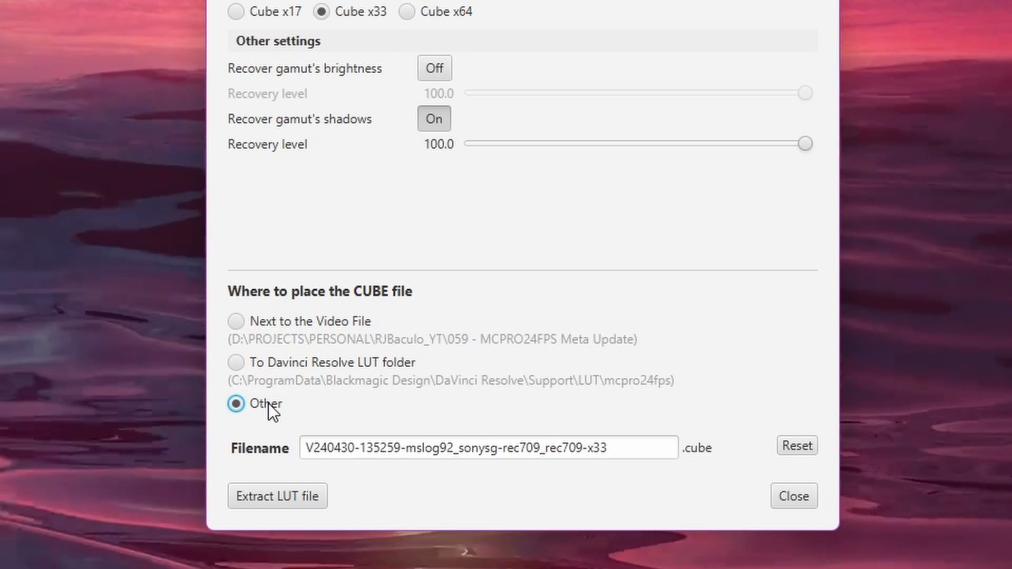
click(235, 362)
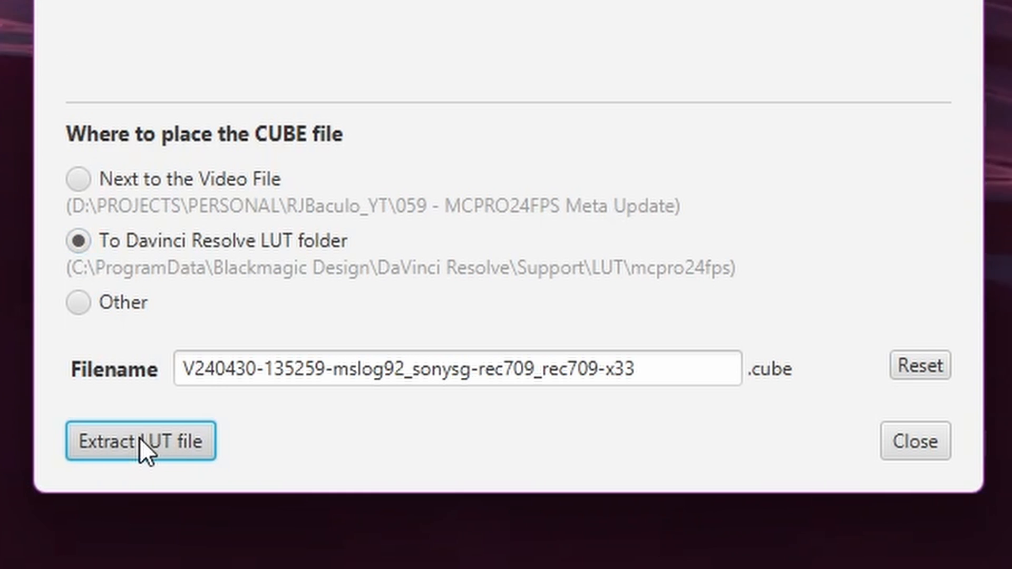
click(141, 442)
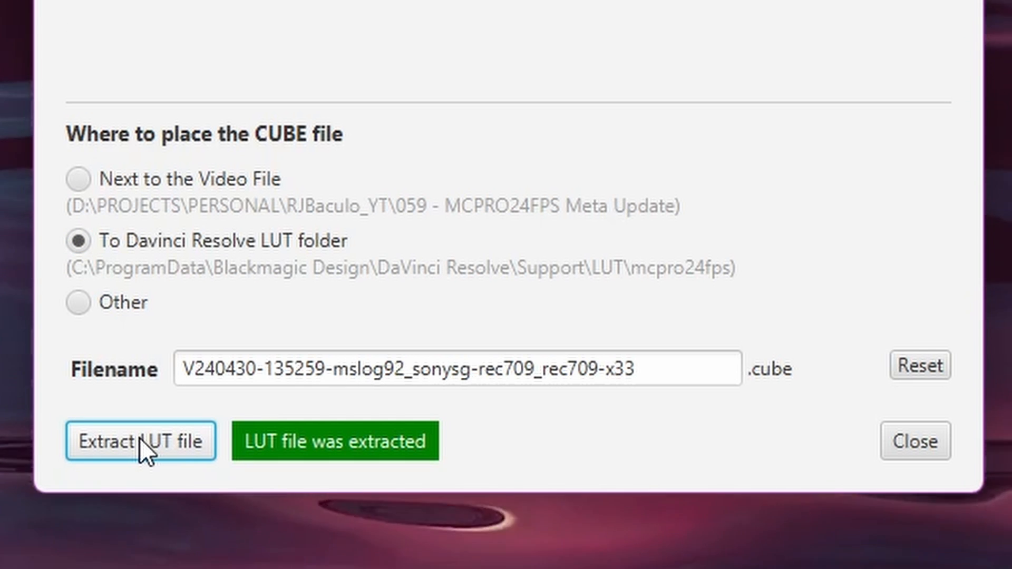
click(914, 442)
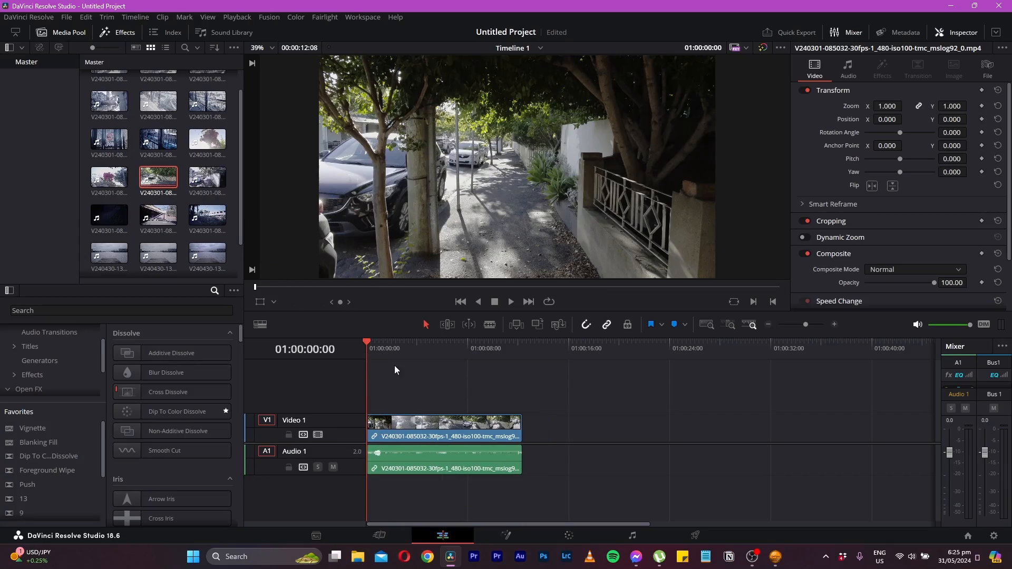
click(437, 342)
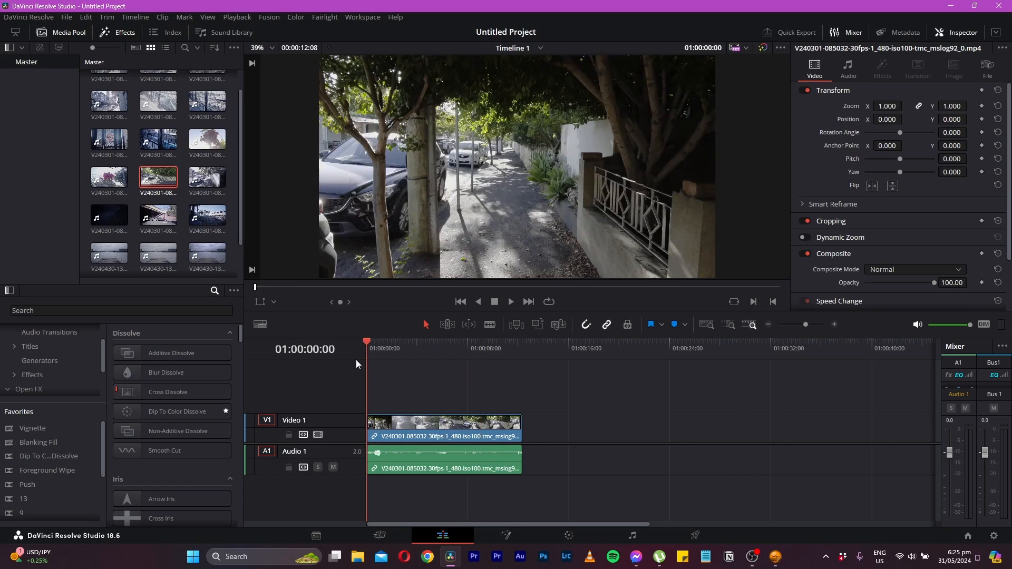
click(569, 536)
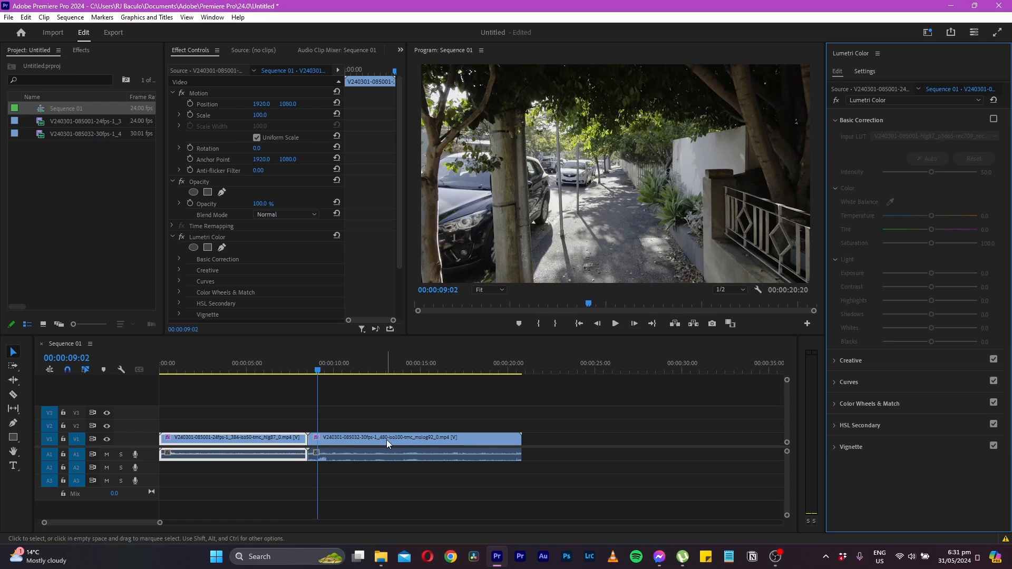
Select the log clip, set the extracted mslog92-to-Rec.709 LUT as Input LUT, and compare with correction off.
click(413, 438)
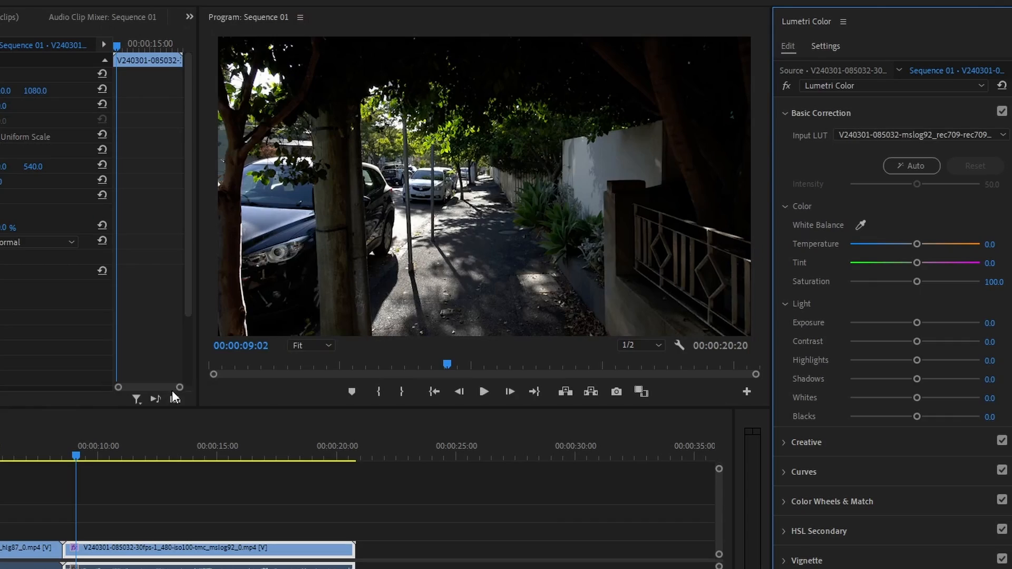
click(483, 393)
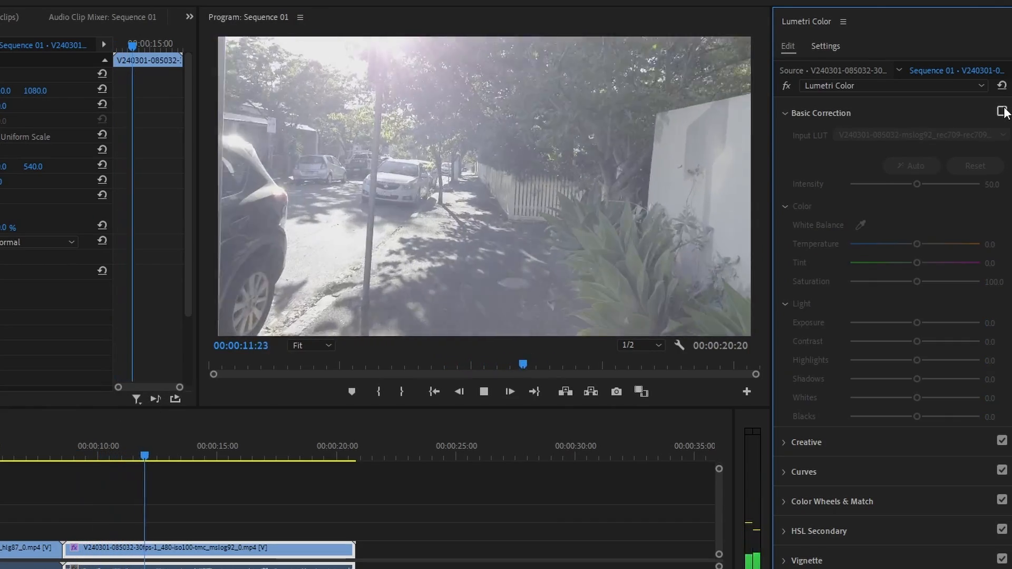
click(1003, 113)
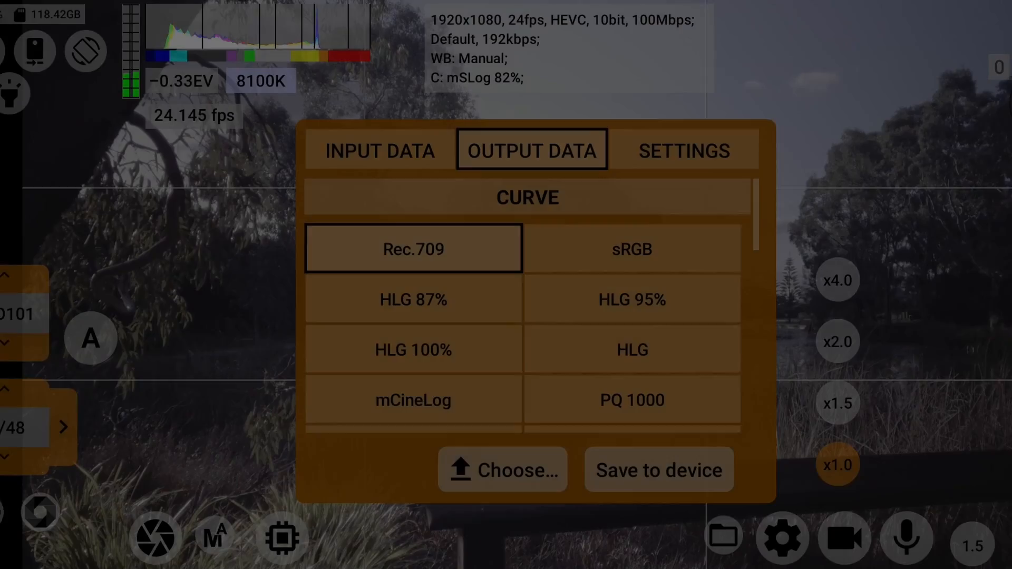
Switch to the Meta-LUT settings showing CUBE x33 size with gamut brightness recovery off.
click(683, 151)
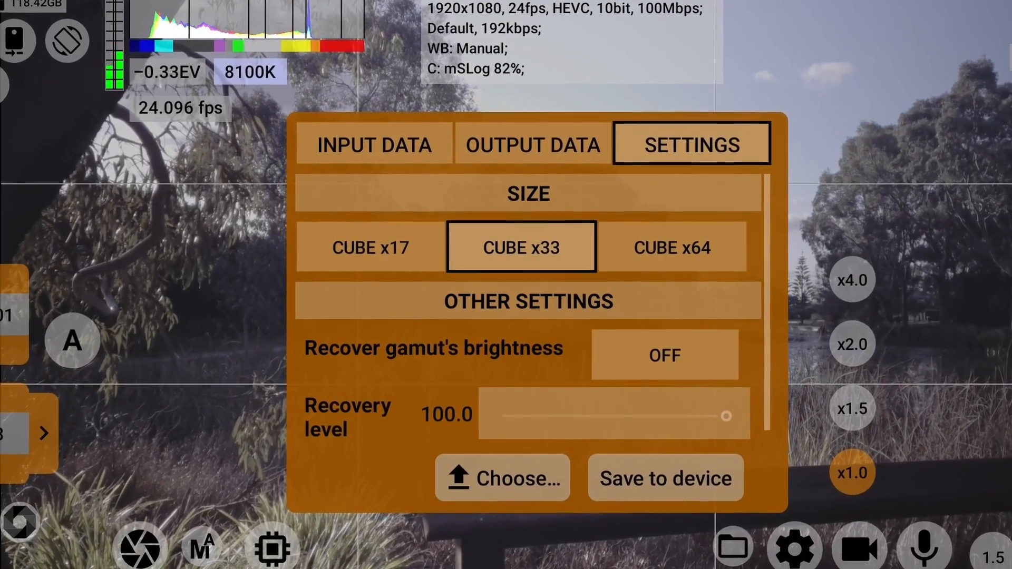